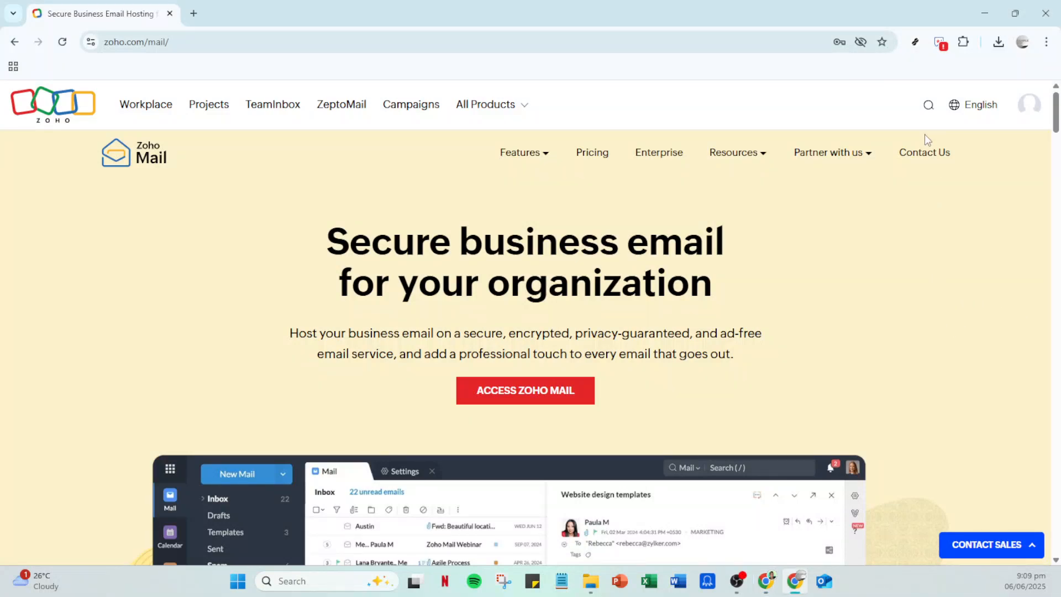
mouse_move(529, 392)
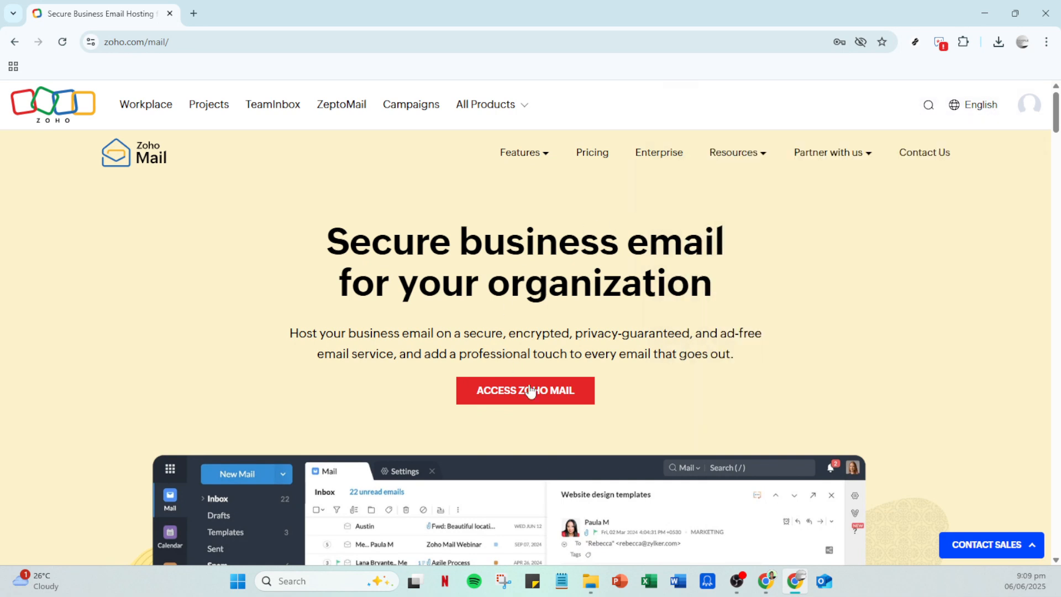
mouse_move(522, 399)
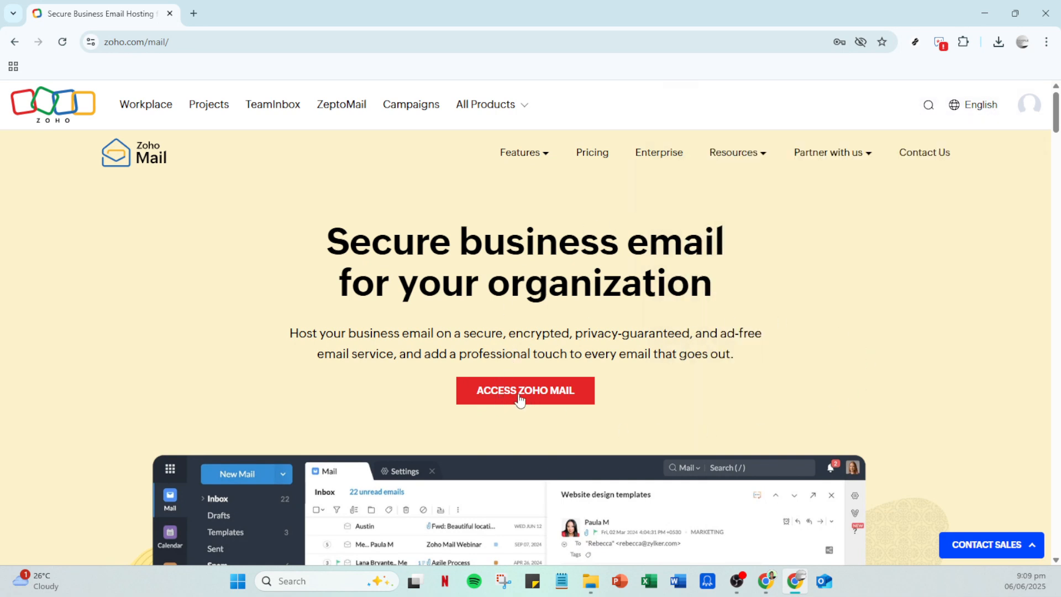
Launch the Zoho Mail web app from the ACCESS ZOHO MAIL button
click(525, 390)
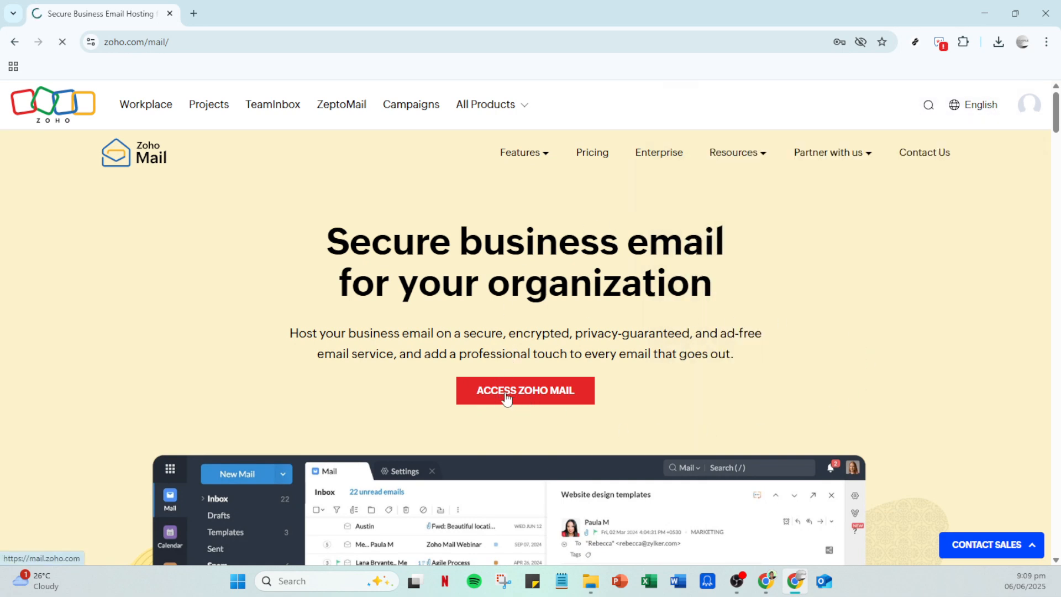
Continue into mail.zoho.com and let the signed-in mailbox load
click(525, 391)
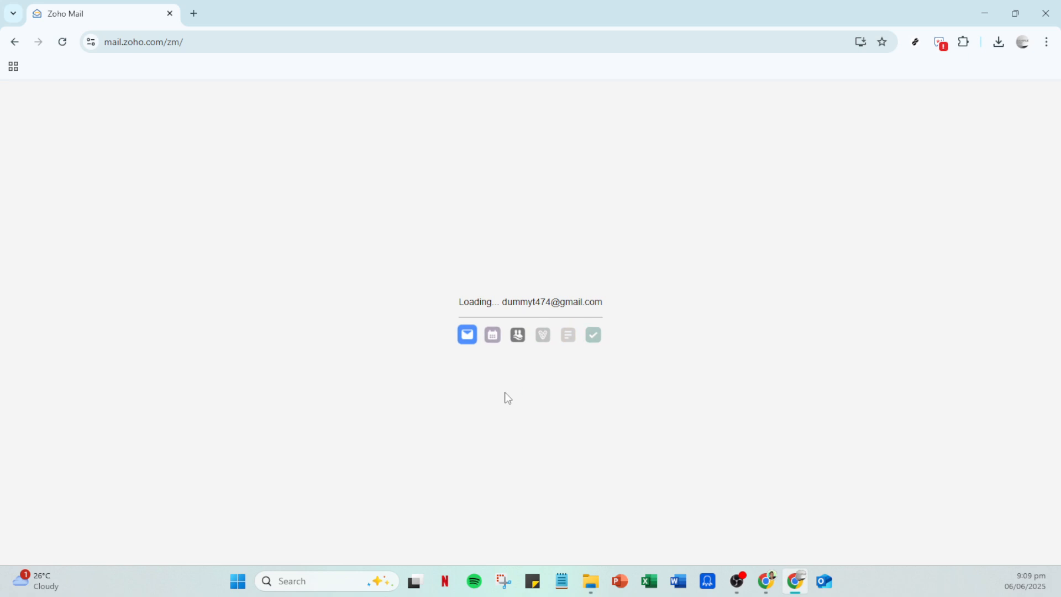
mouse_move(773, 179)
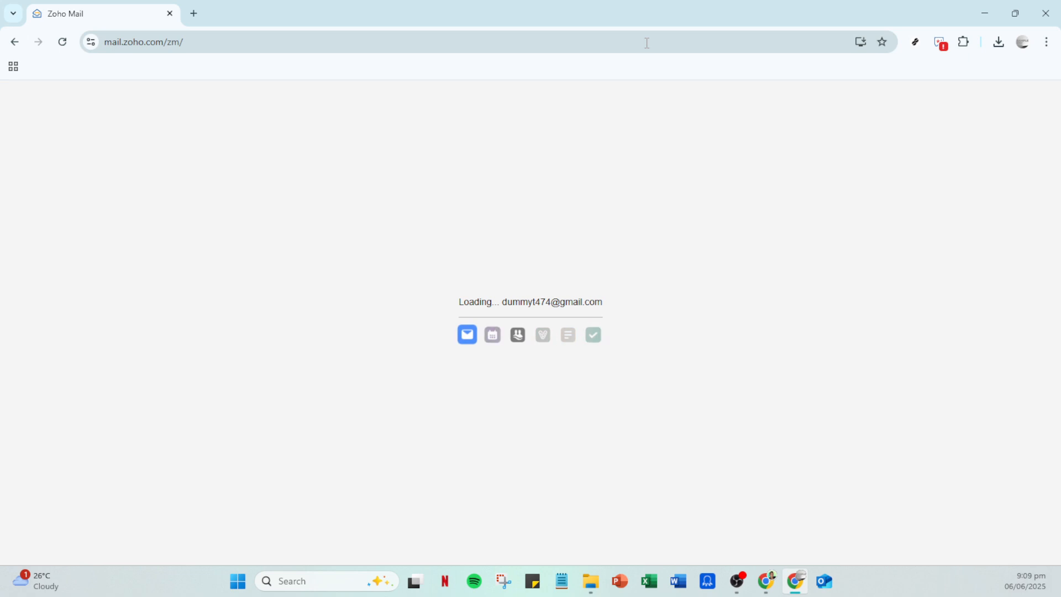
mouse_move(657, 42)
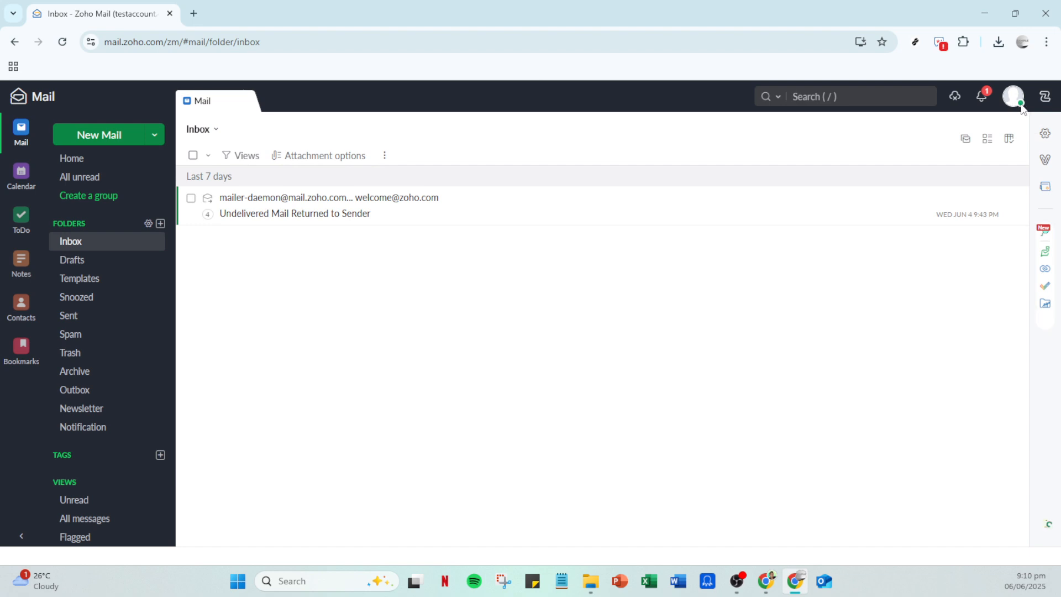
Reach the Admin Console from the profile panel after glancing at the Zoho apps grid
click(1048, 94)
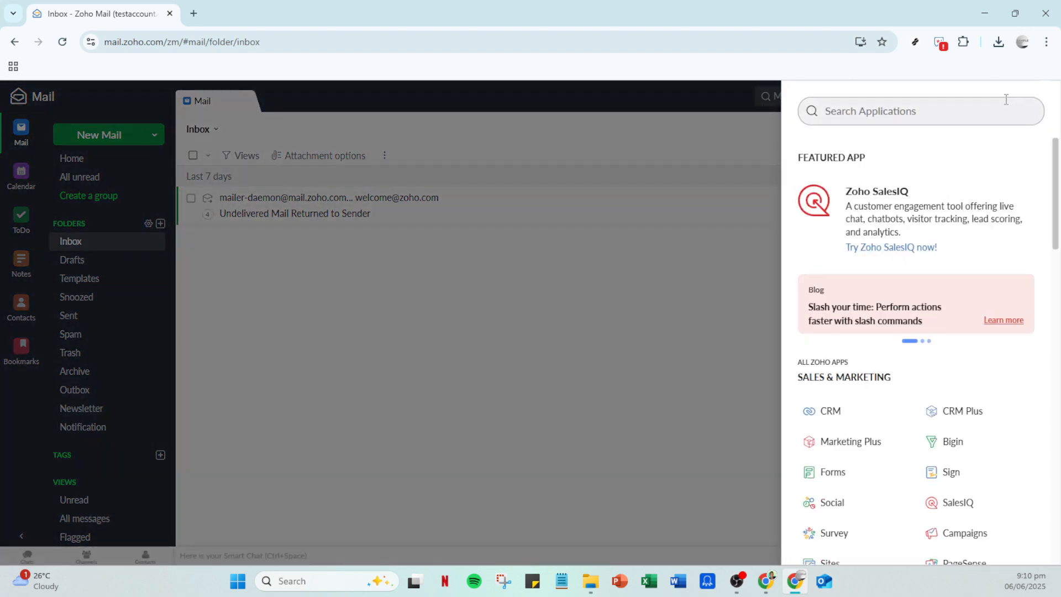
mouse_move(692, 222)
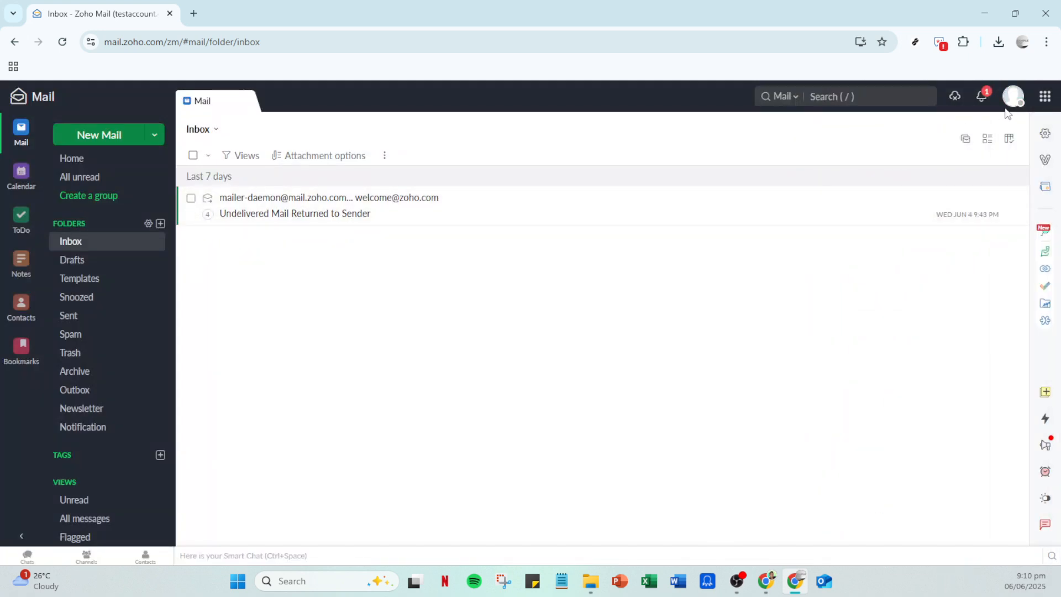
click(1013, 98)
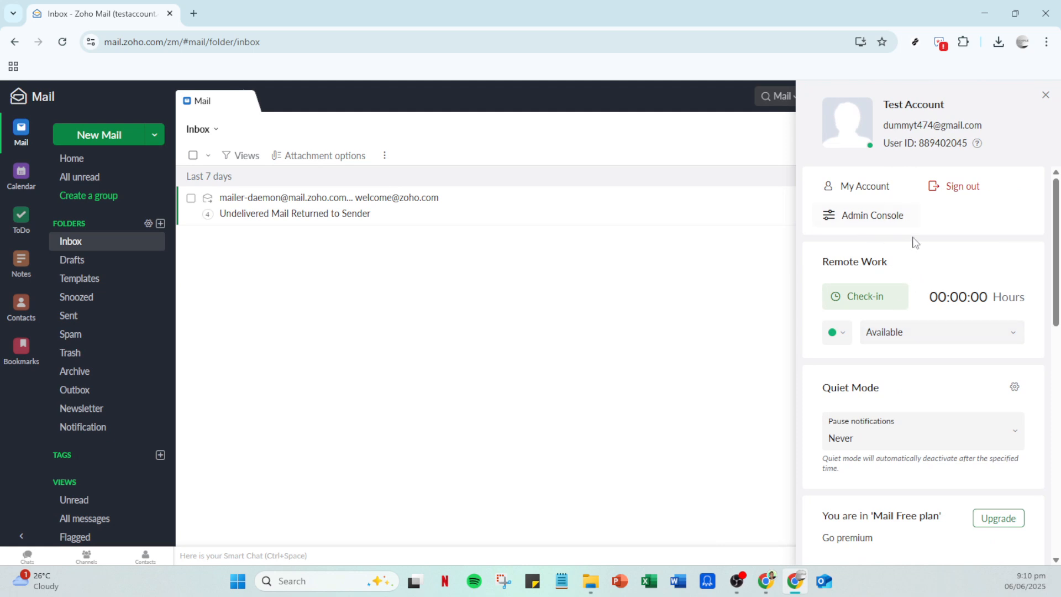
click(874, 215)
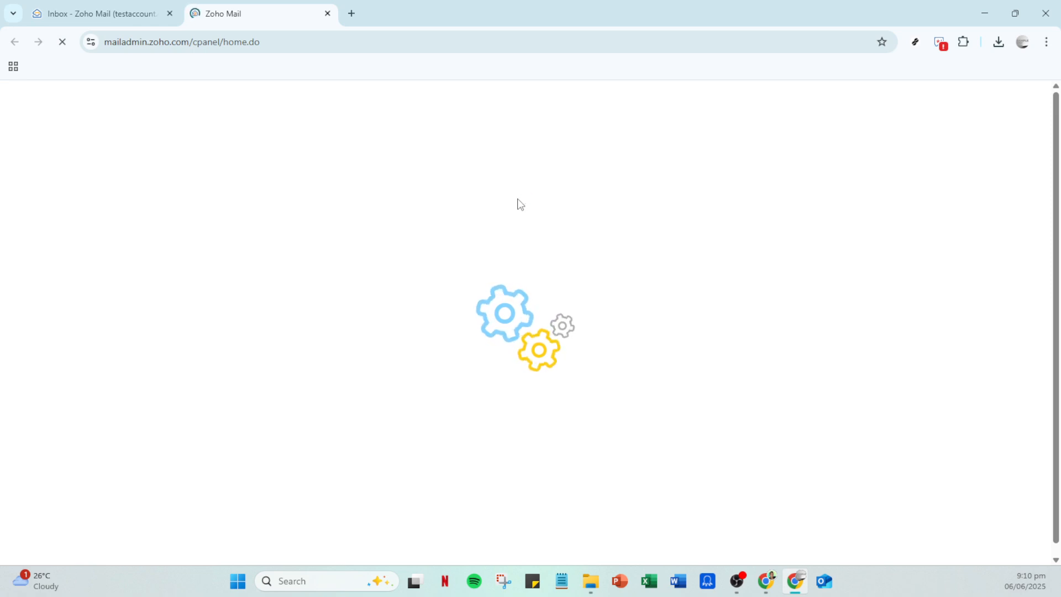
mouse_move(318, 72)
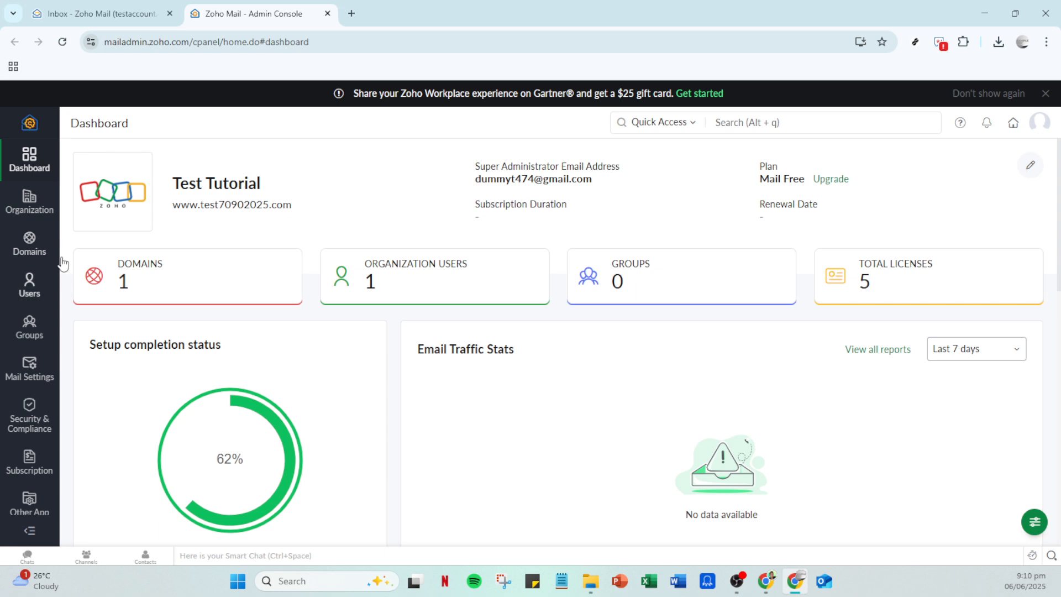
Go to the Domains list from the Admin Console sidebar
click(29, 237)
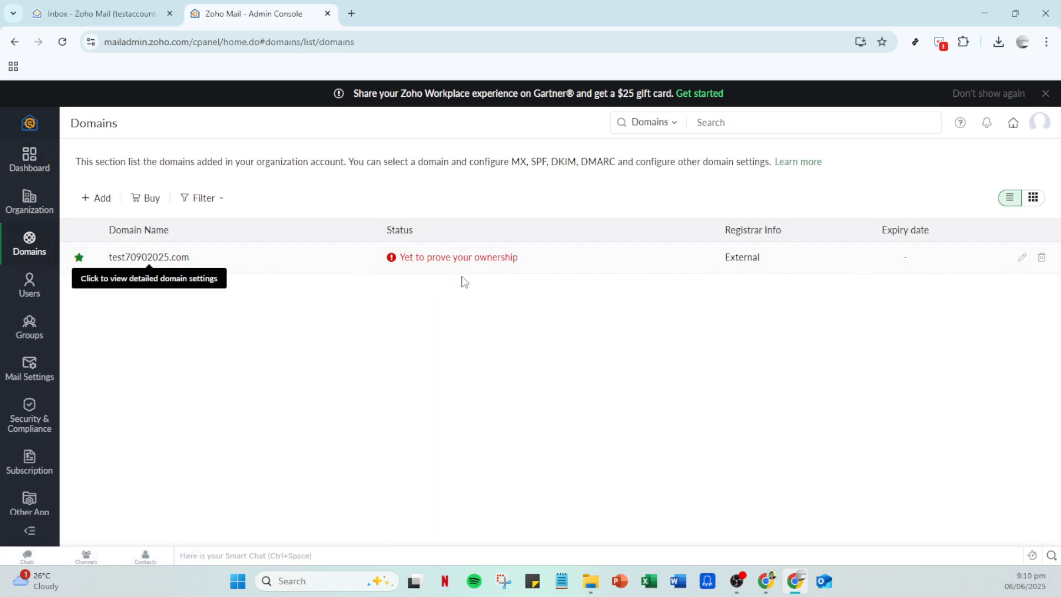
mouse_move(235, 274)
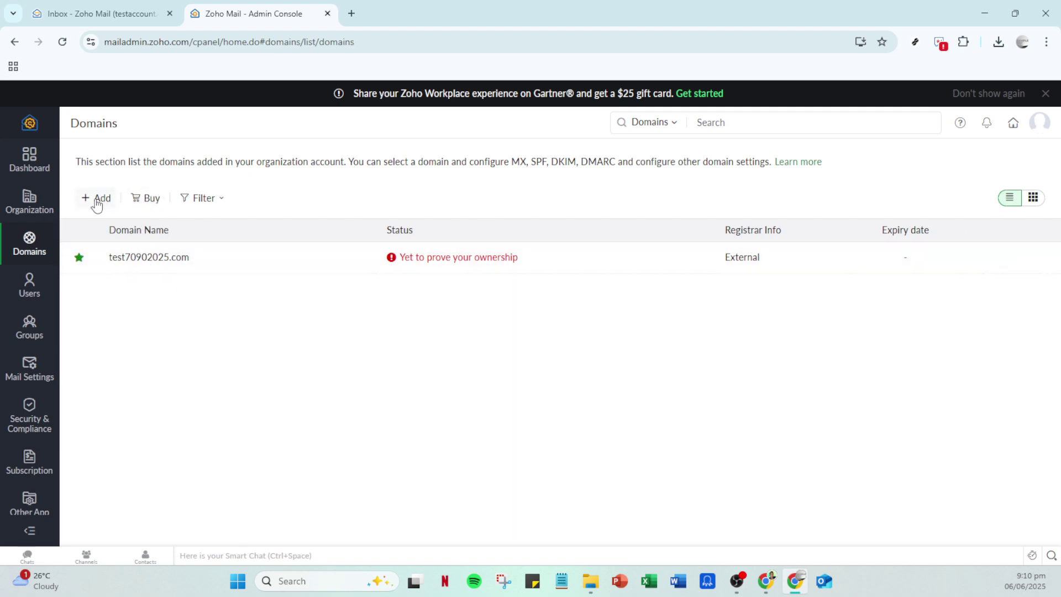
click(100, 198)
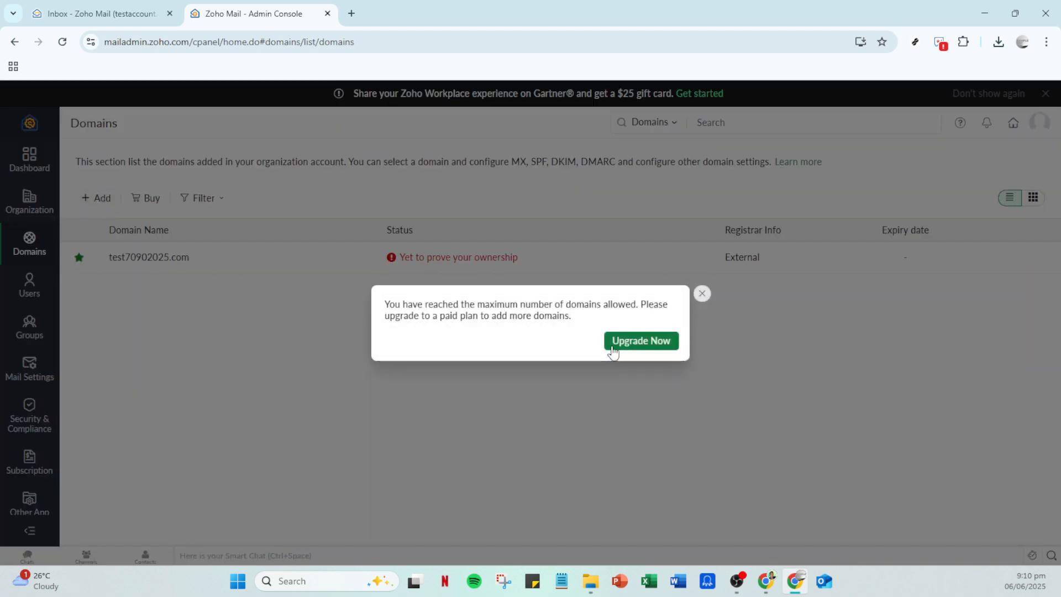
mouse_move(714, 299)
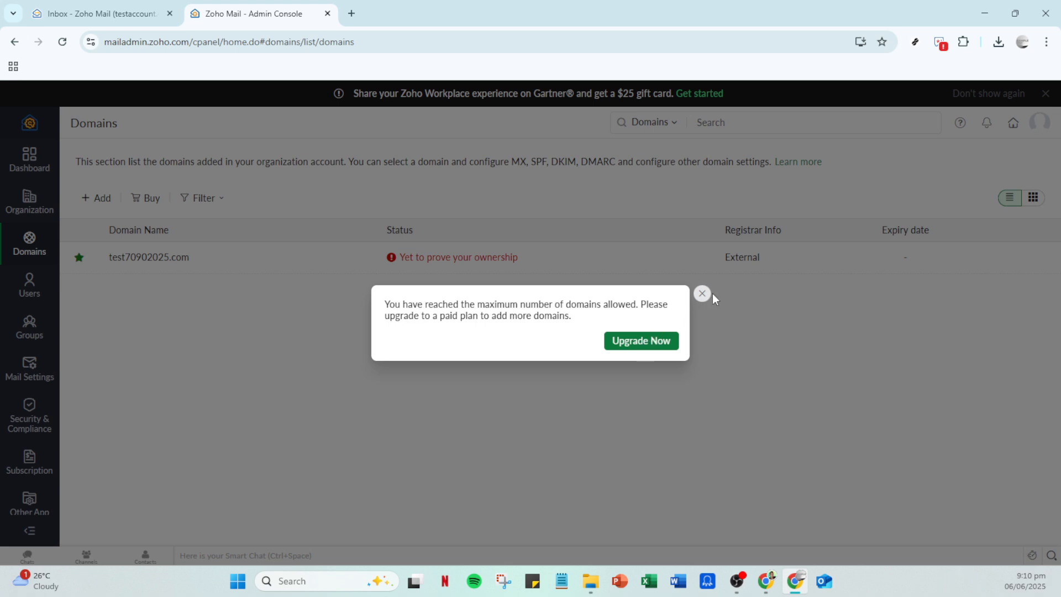
click(702, 294)
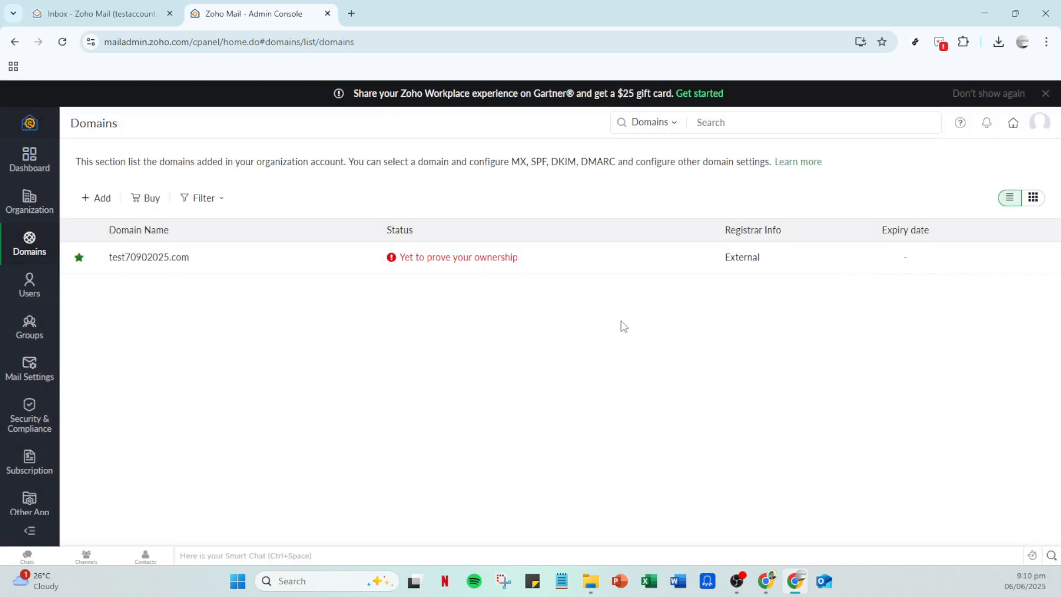
mouse_move(664, 130)
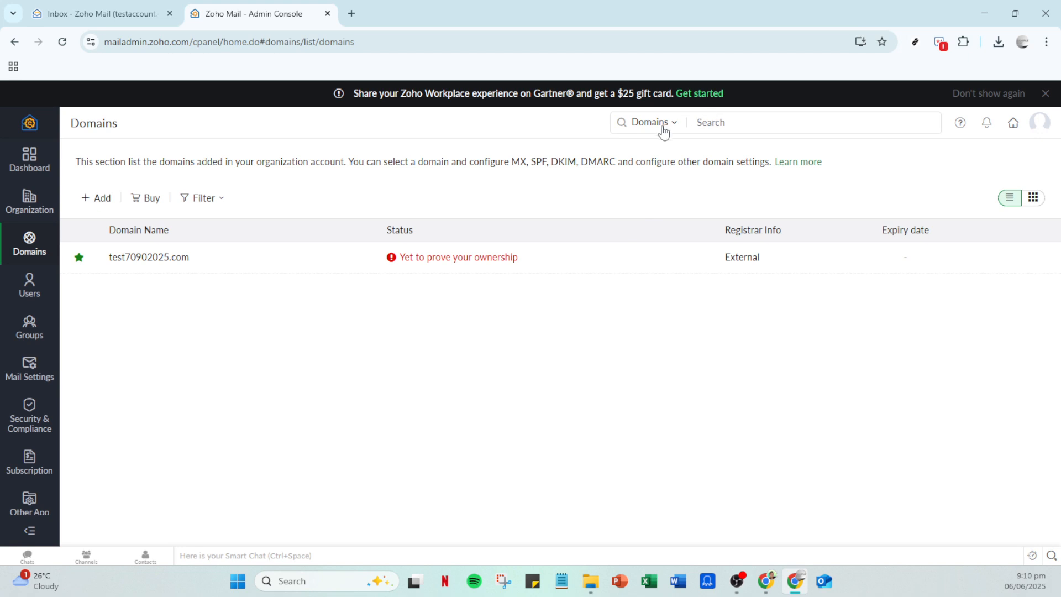
mouse_move(146, 197)
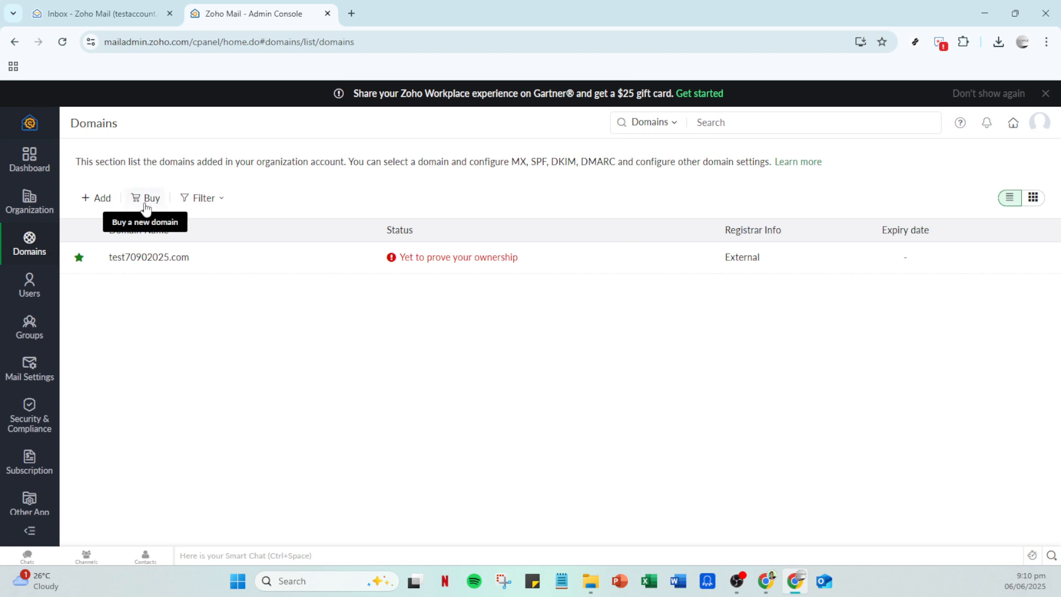
click(99, 198)
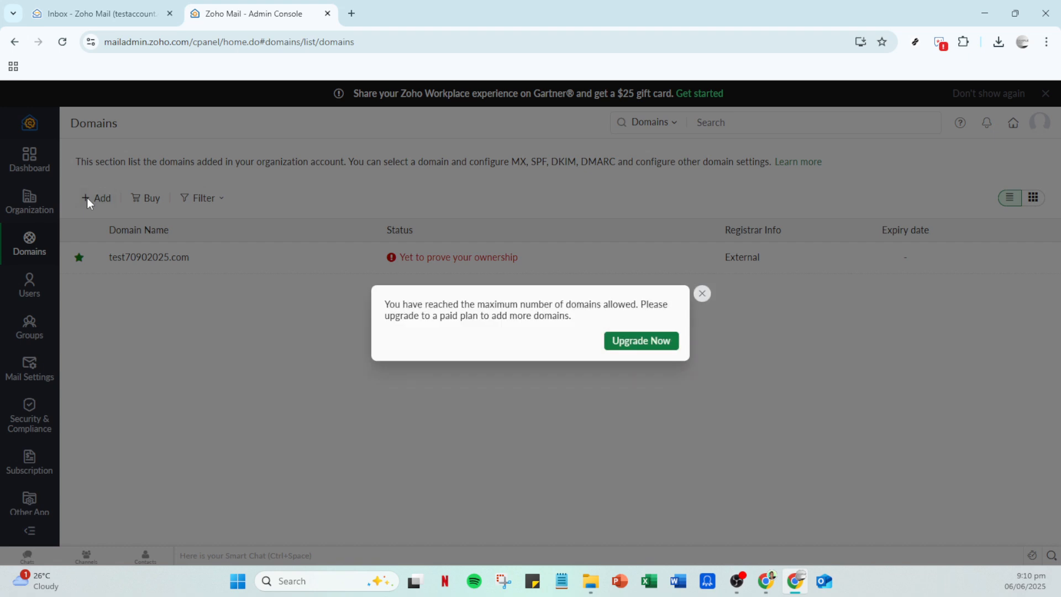
mouse_move(623, 345)
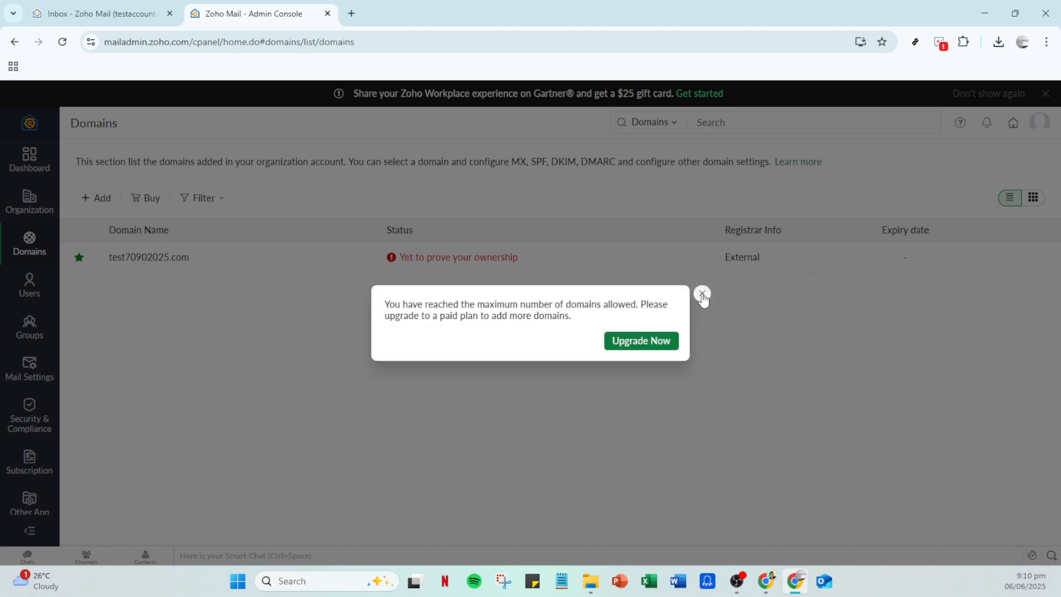
click(701, 294)
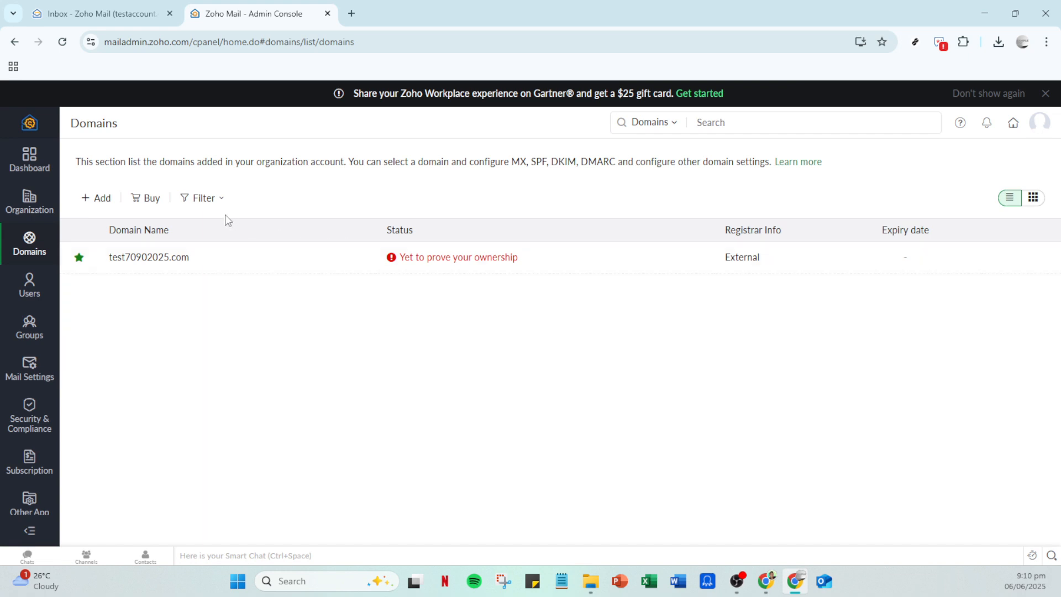
mouse_move(197, 205)
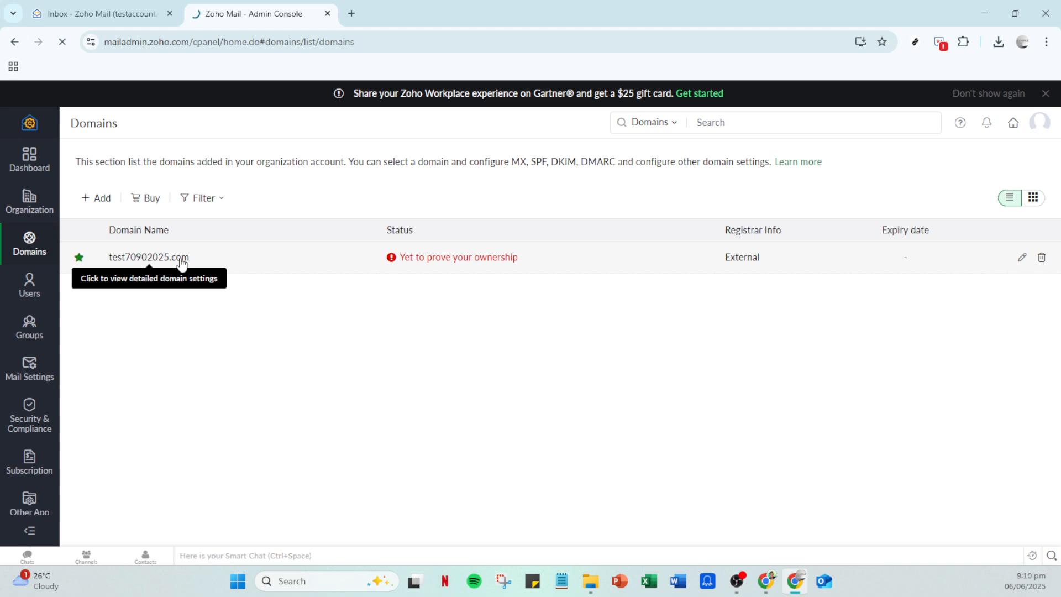
Show domain verification for test70902025.com with the TXT, CNAME and HTML file methods listed
click(148, 257)
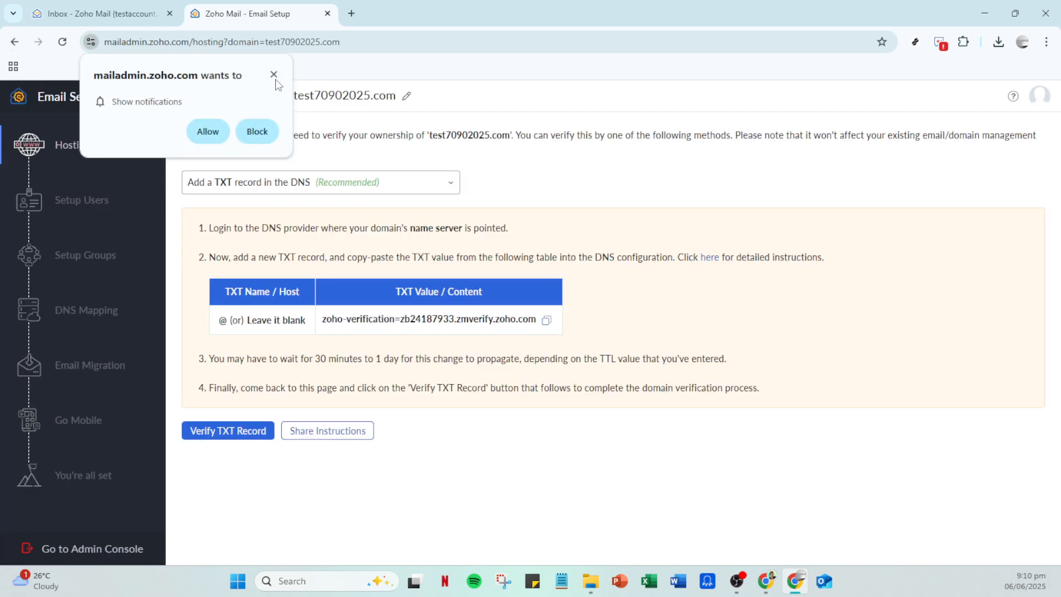
click(274, 74)
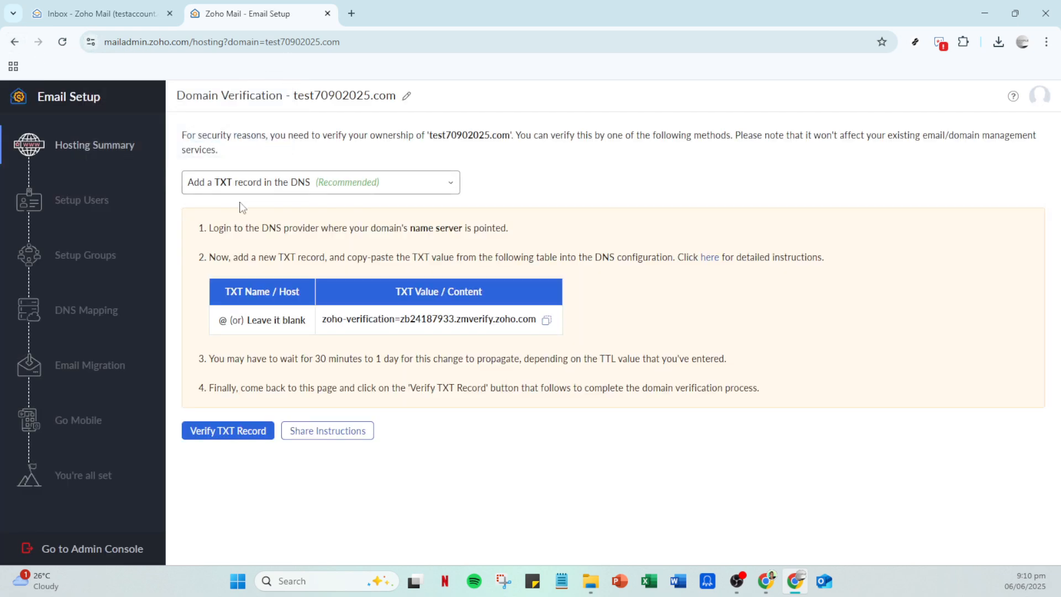
mouse_move(61, 422)
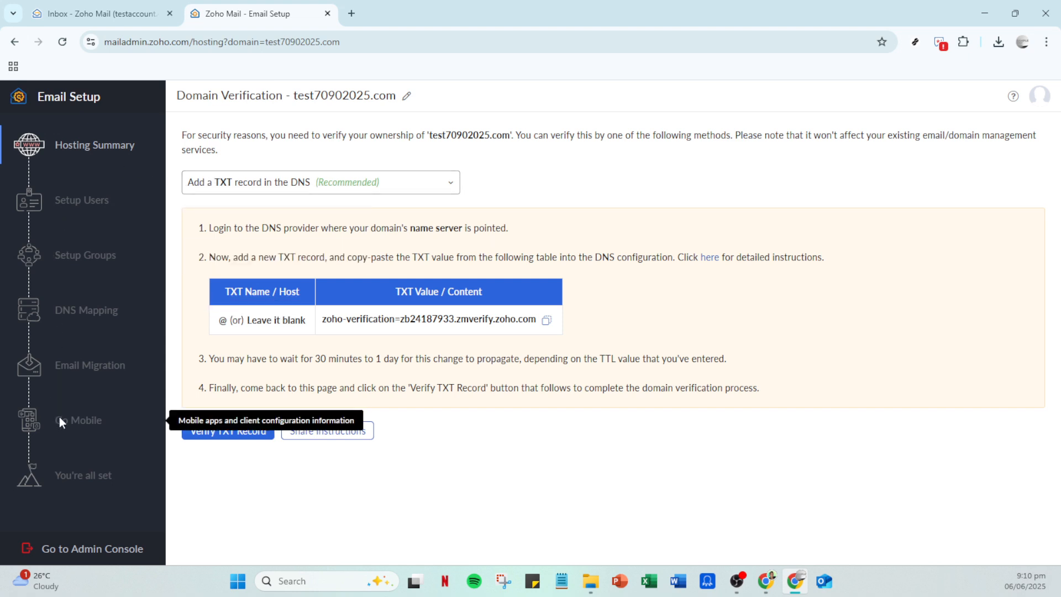
mouse_move(87, 211)
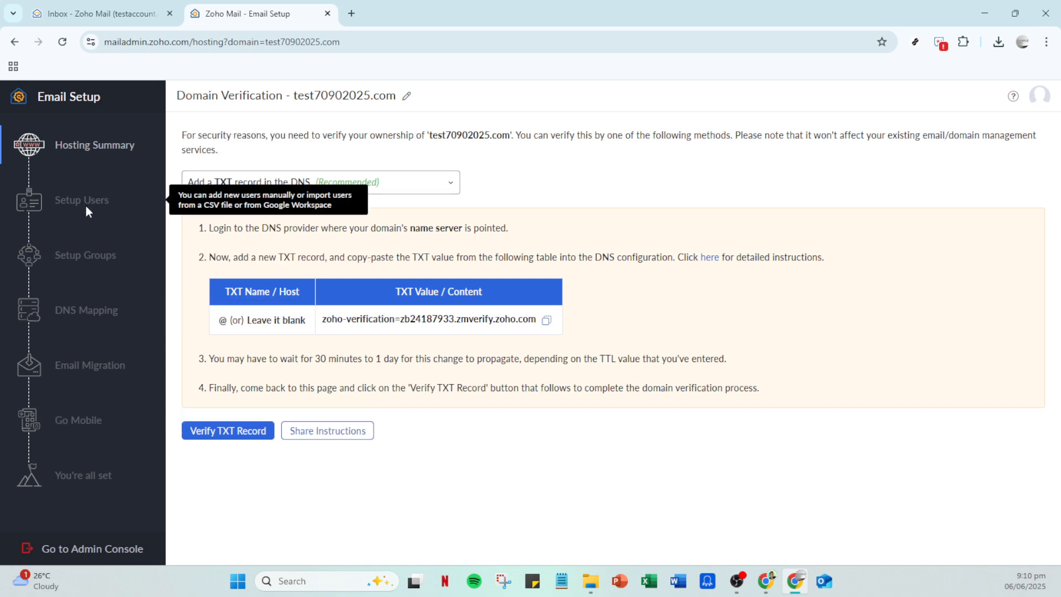
mouse_move(270, 453)
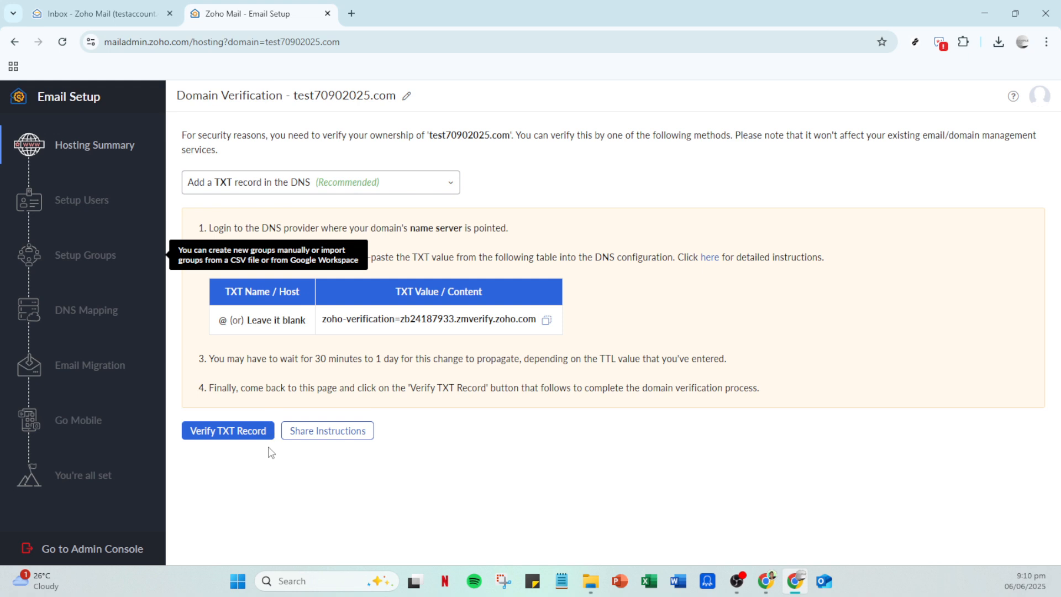
mouse_move(251, 436)
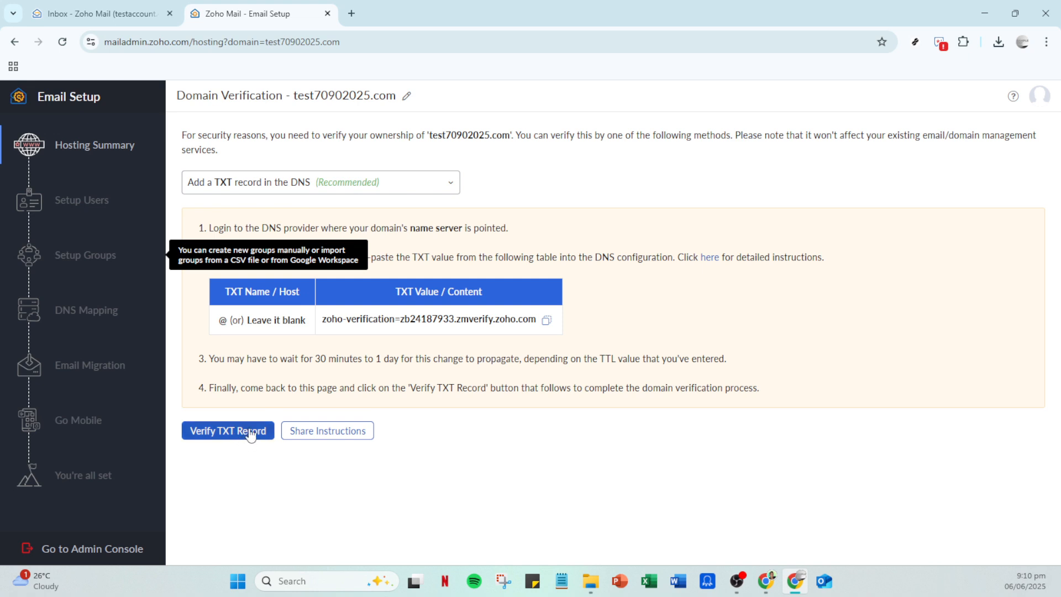
mouse_move(363, 148)
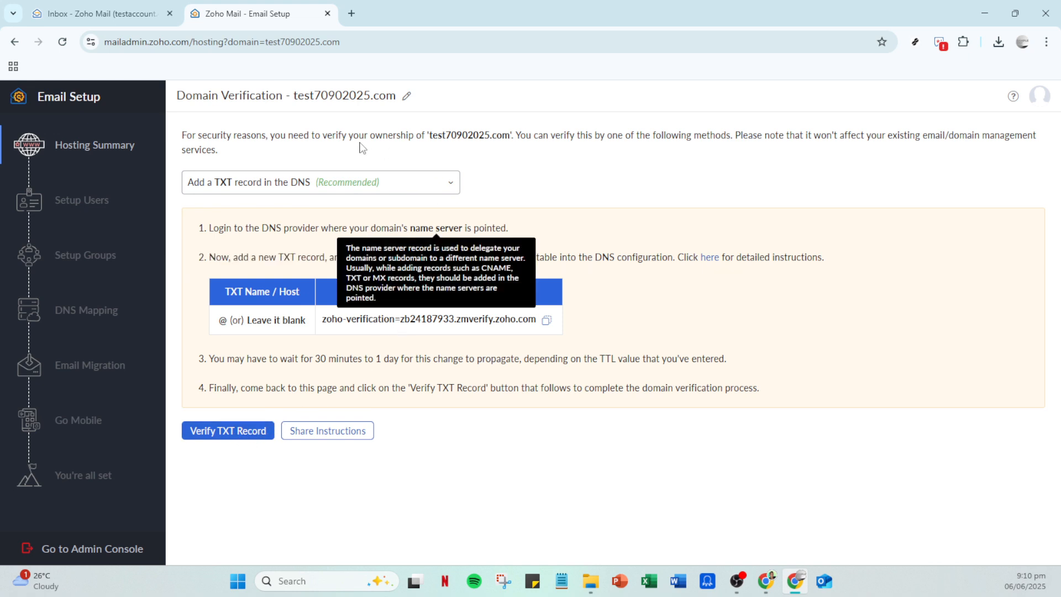
click(320, 182)
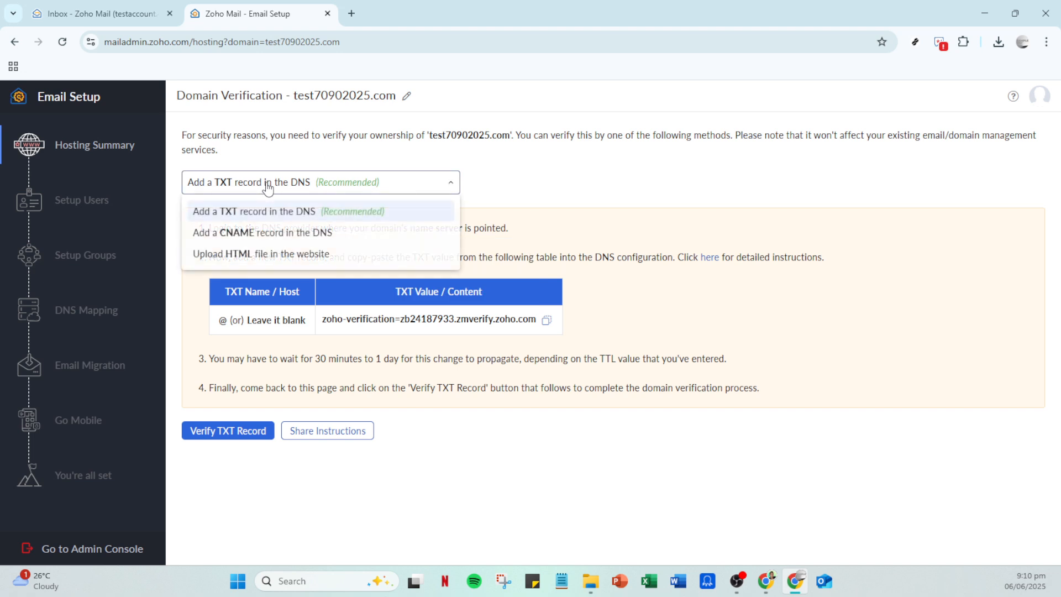
mouse_move(254, 270)
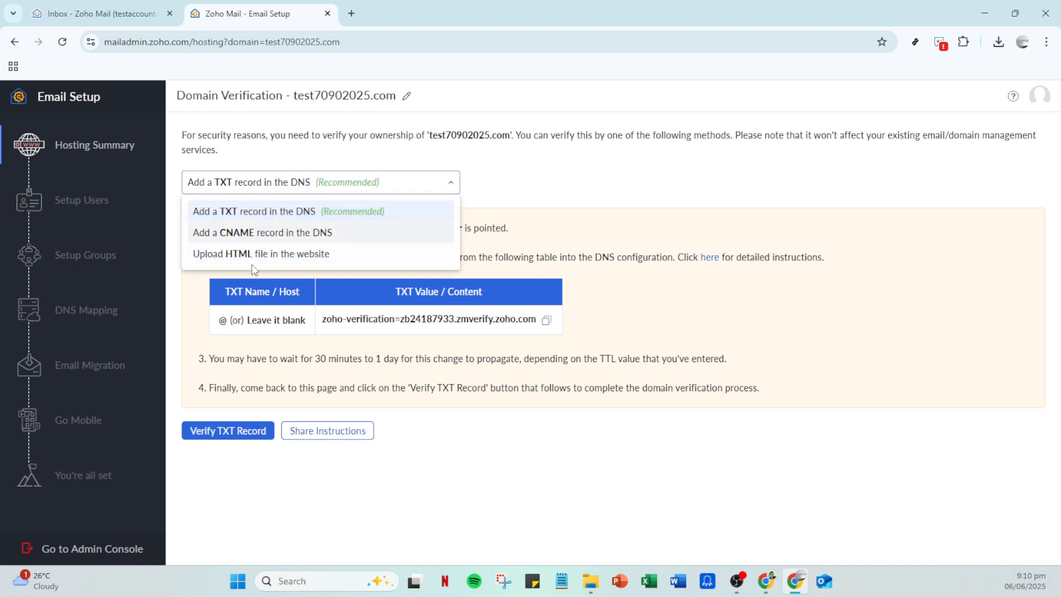